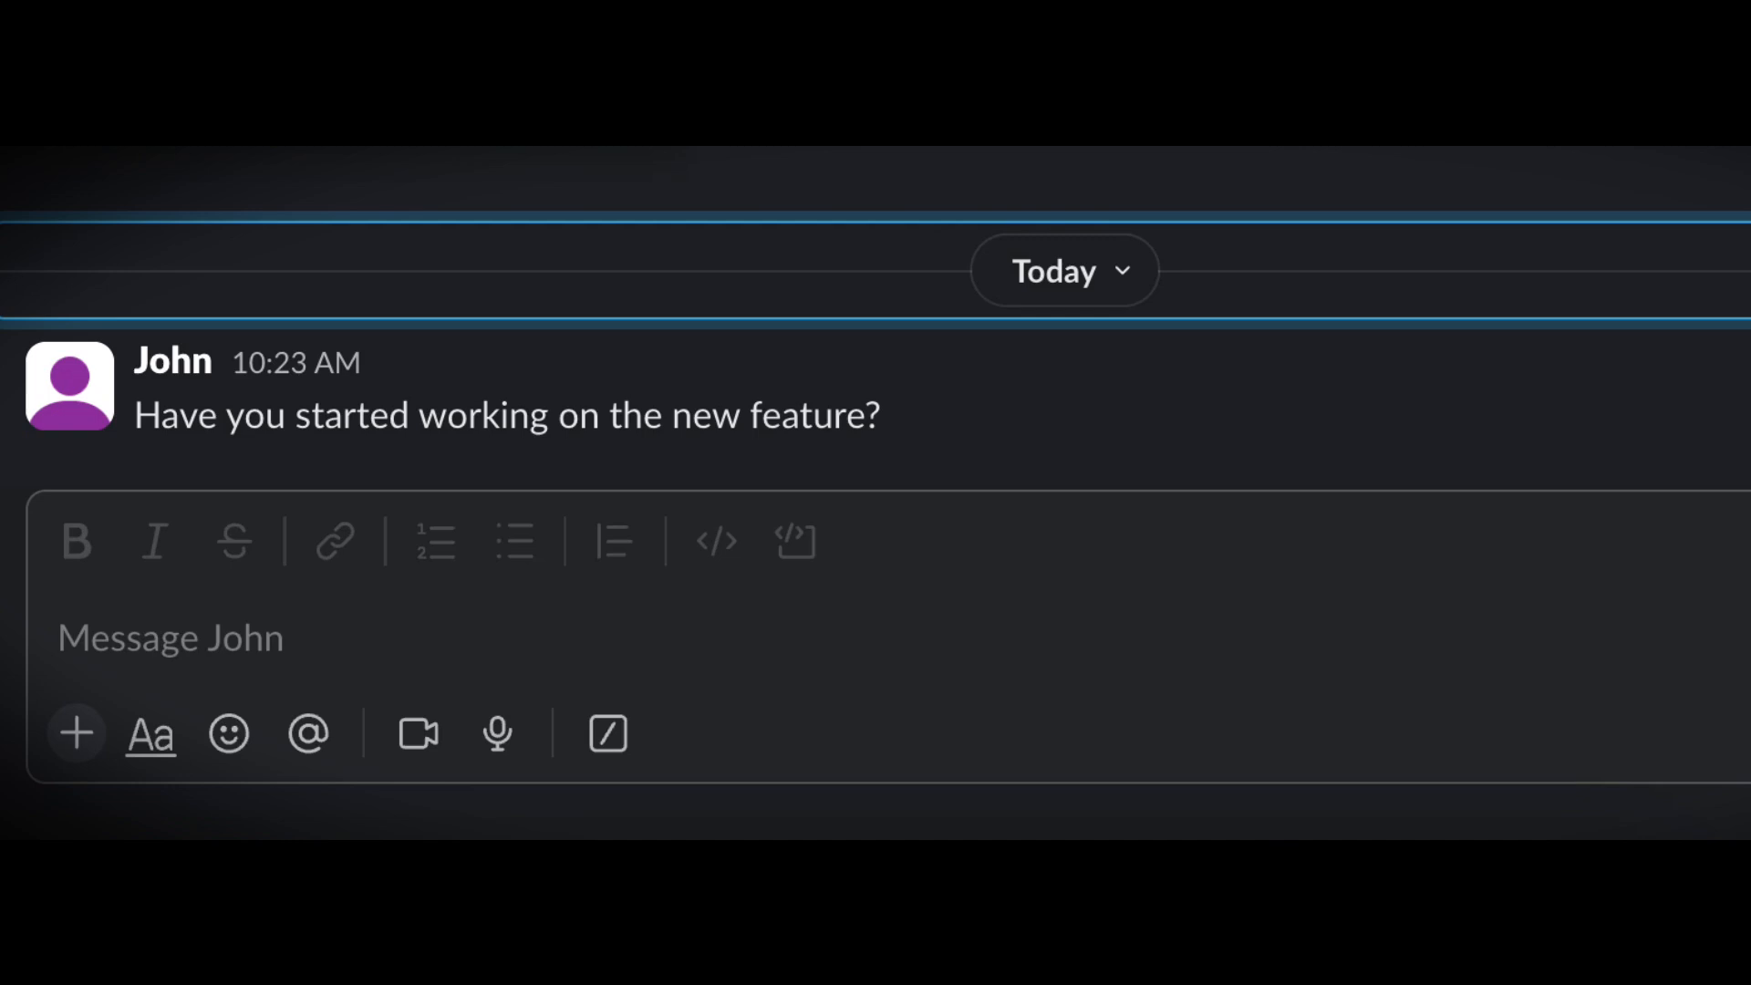
Step: Set up a new Kotlin Class/File of kind Interface named 'Payment' under the payments package
text(The b)
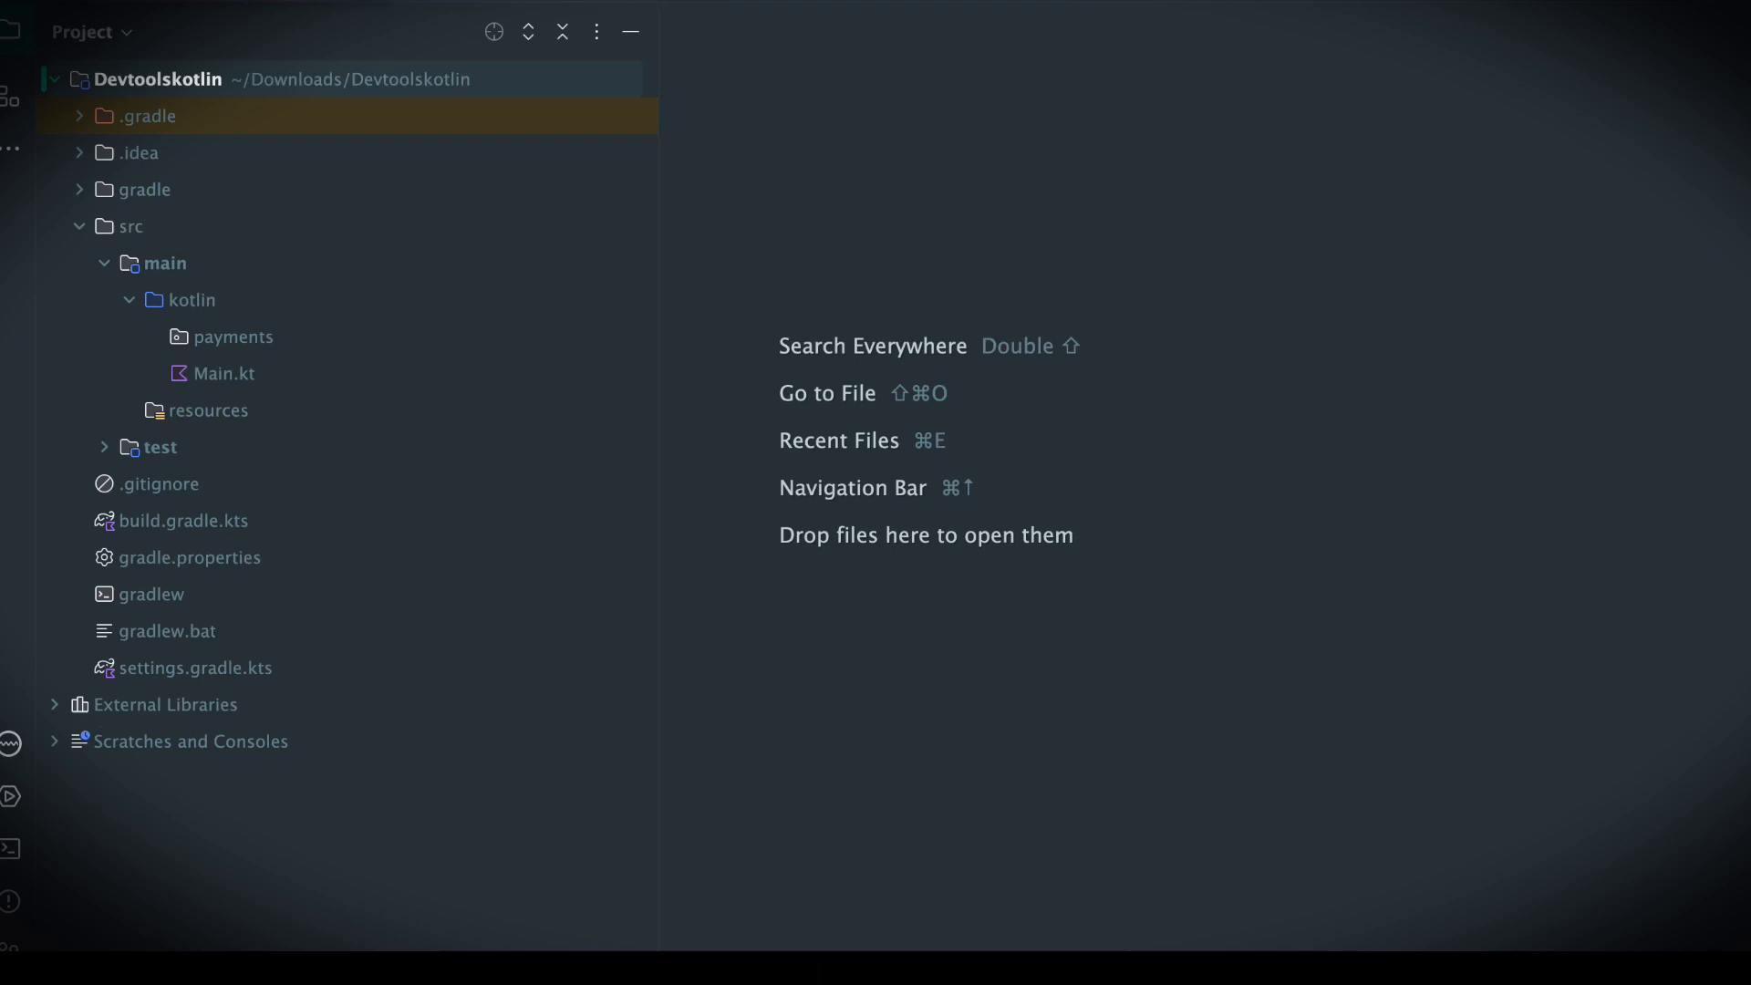
right_click(236, 338)
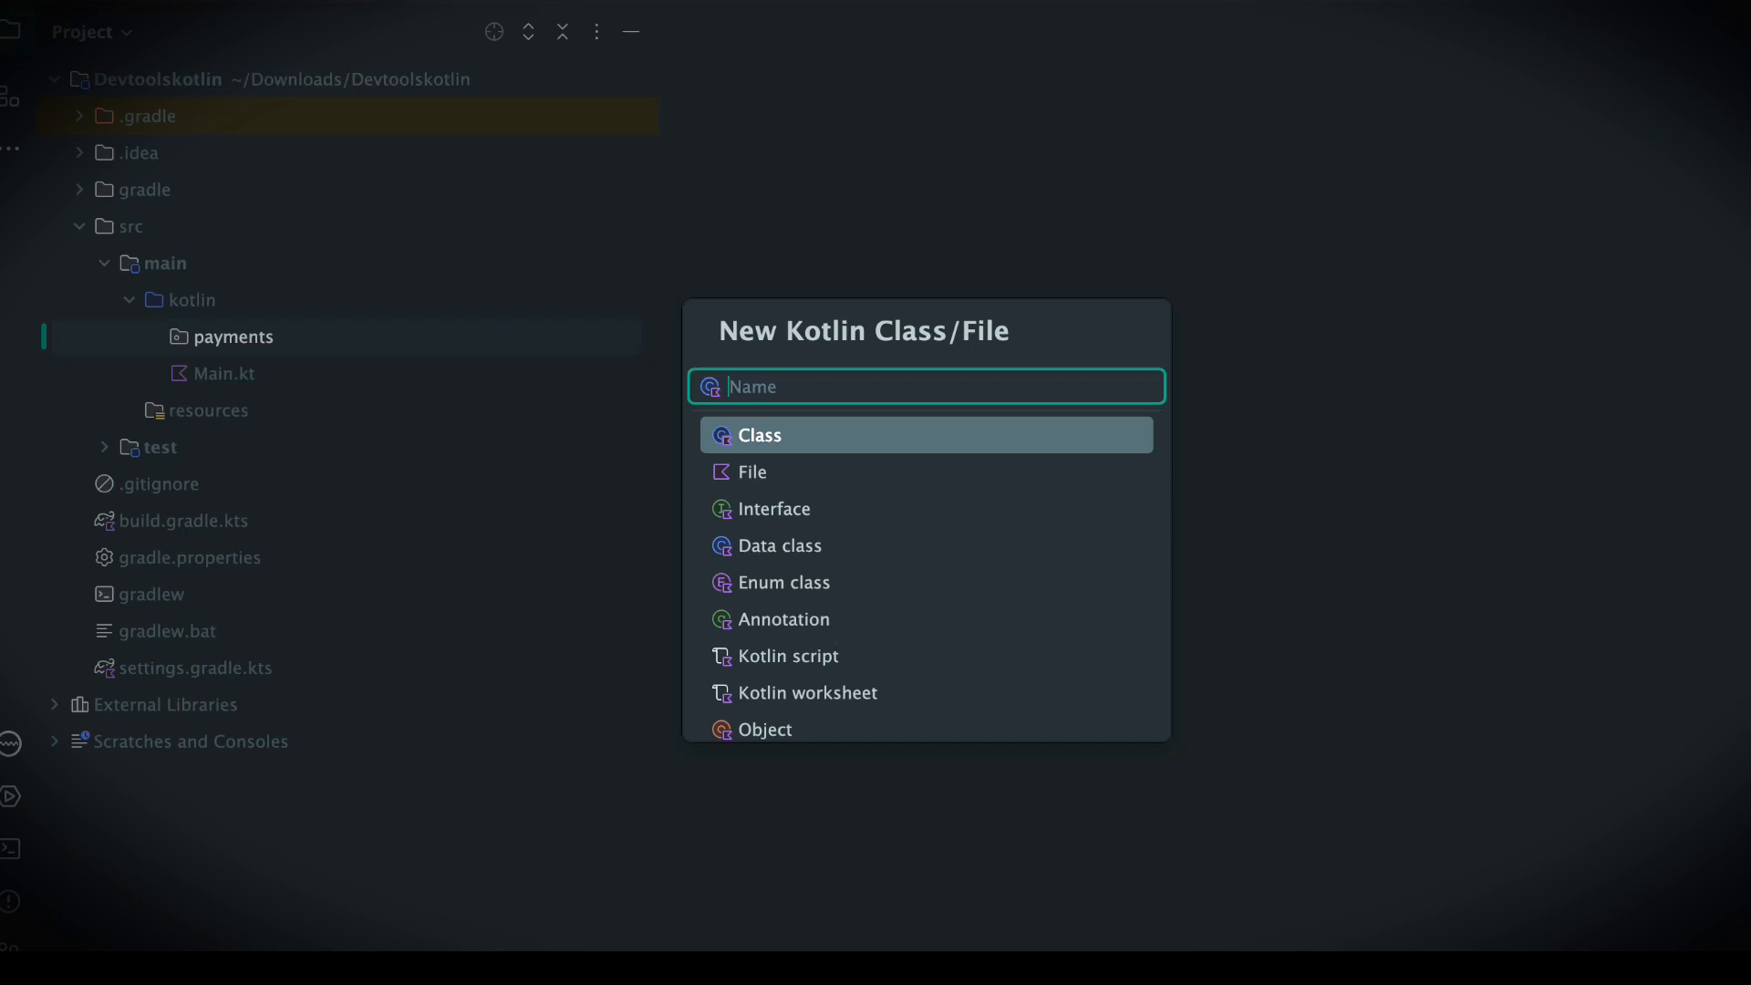
mouse_move(844, 516)
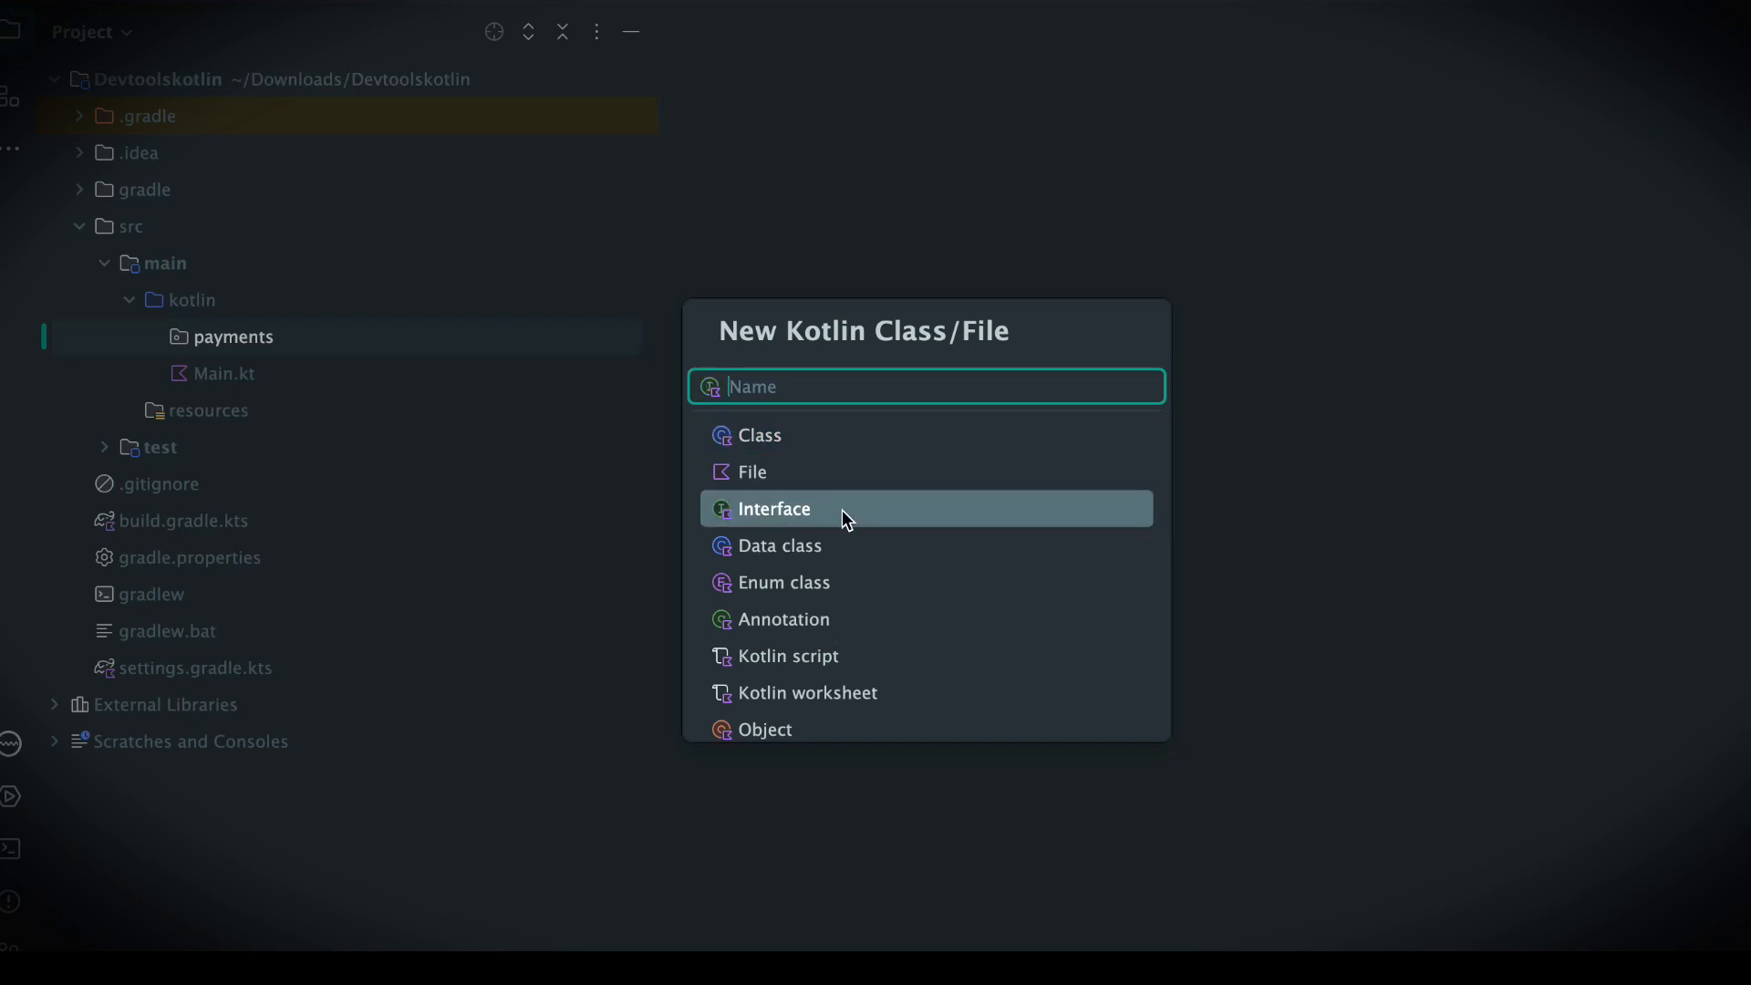
text(Payment)
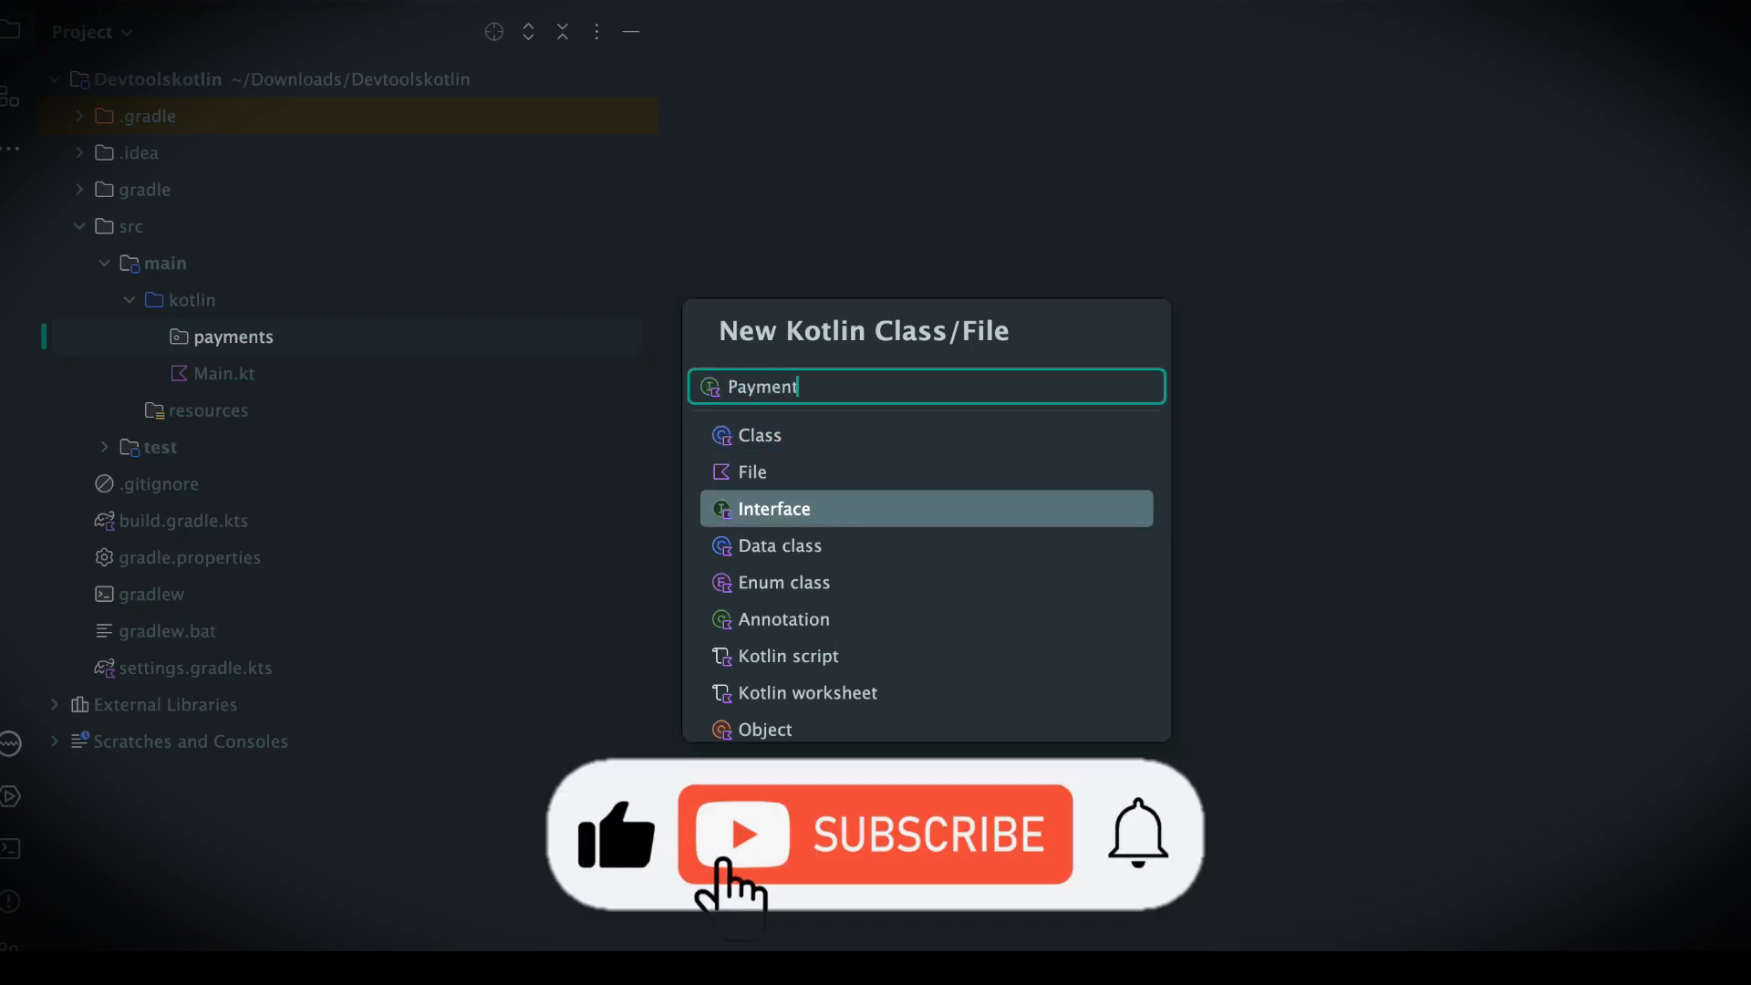